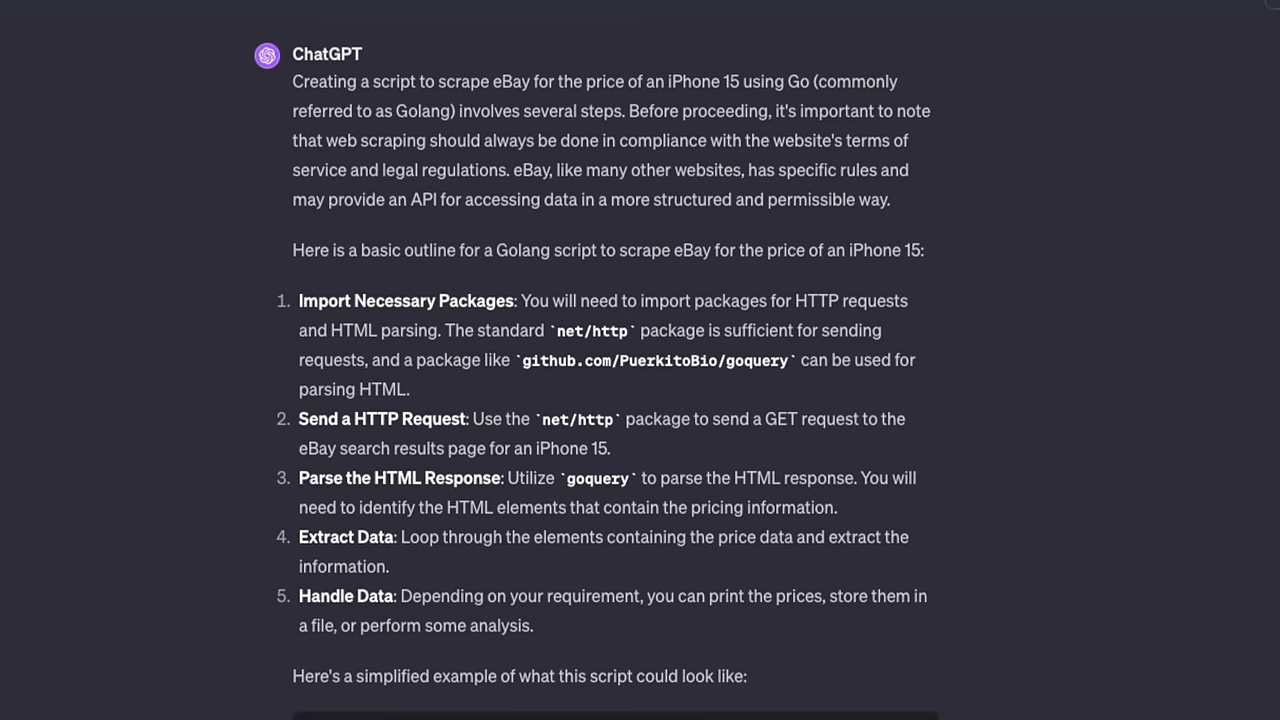
# Scroll to the Go eBay iPhone 15 price-scraper code block and copy it
pyautogui.scroll(-3)
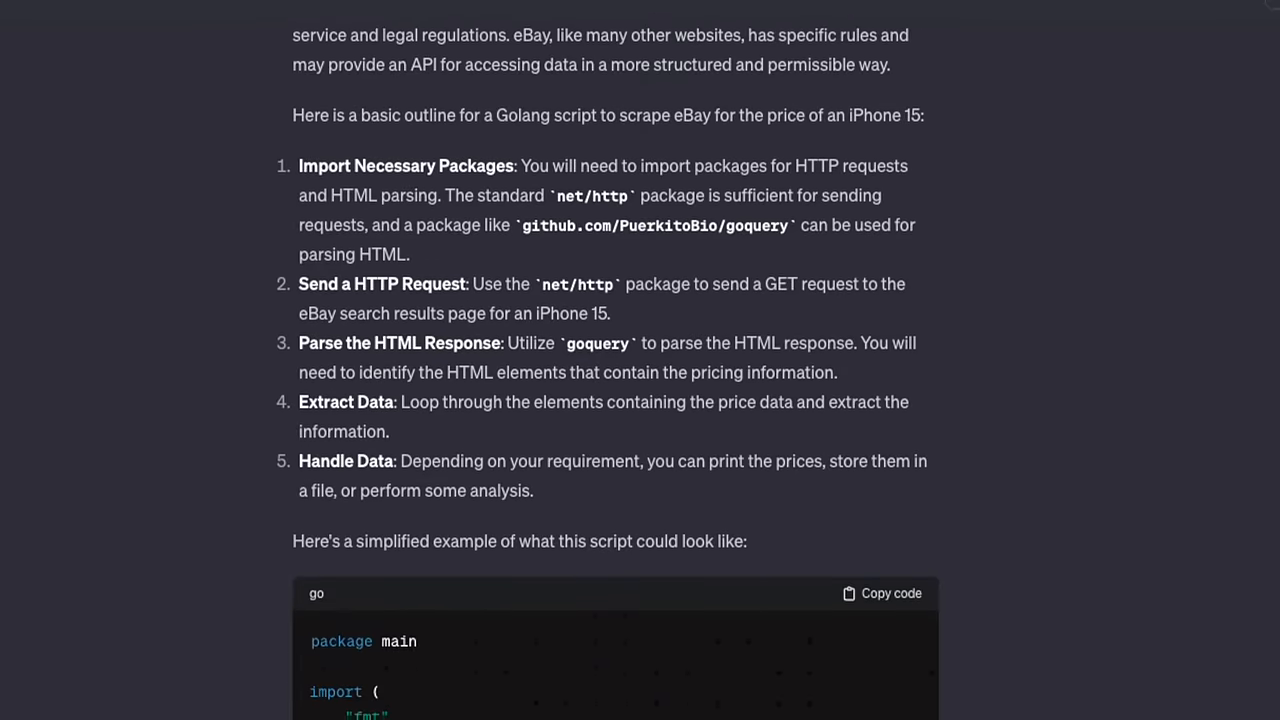
pyautogui.scroll(-3)
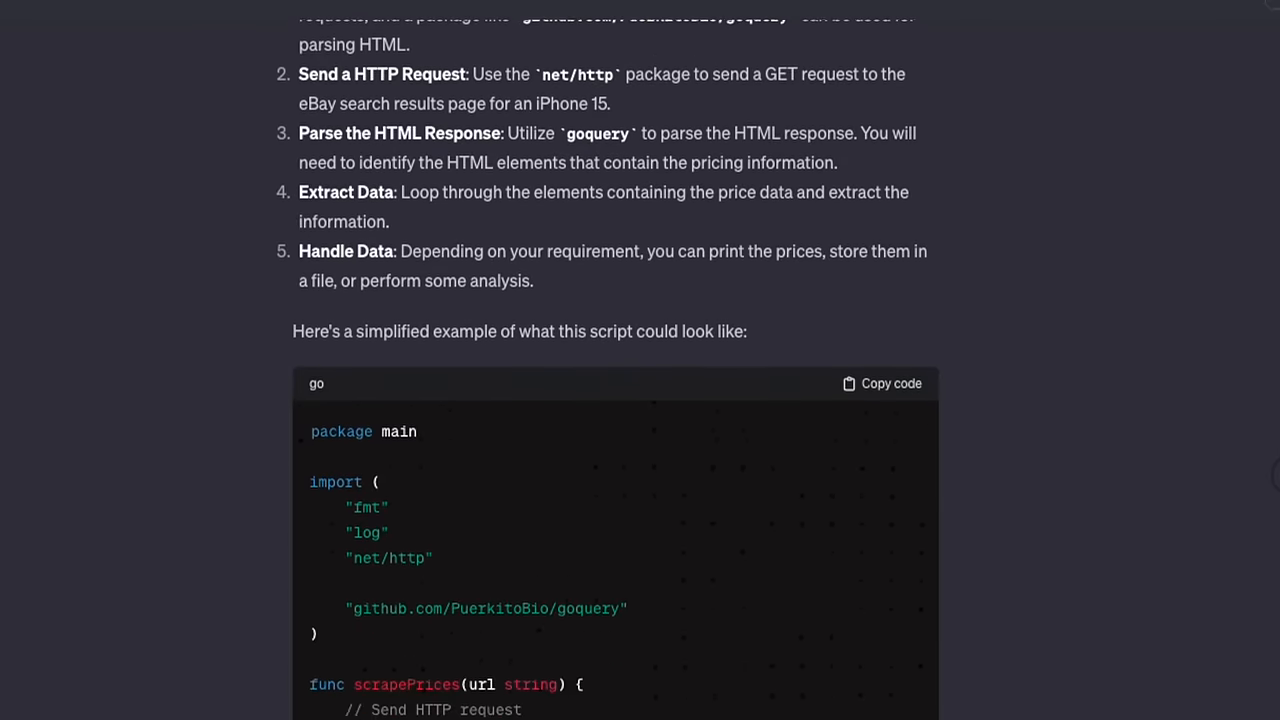
pyautogui.scroll(-3)
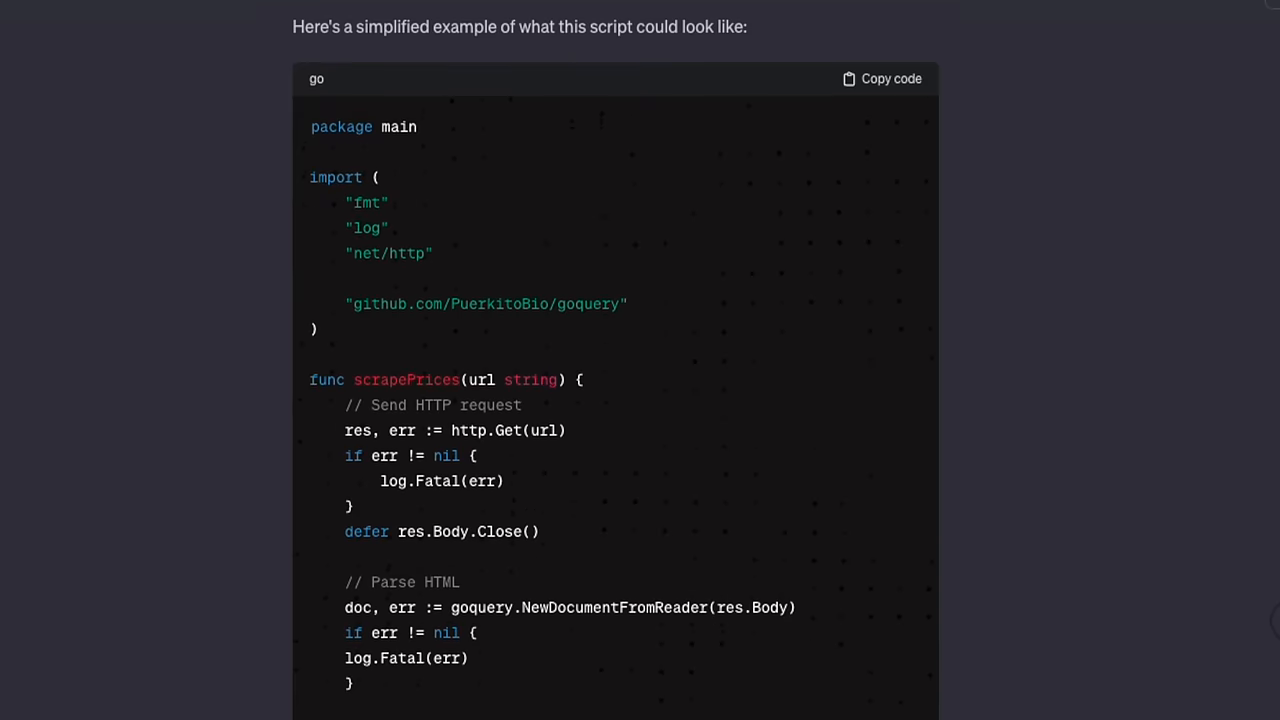
pyautogui.scroll(-3)
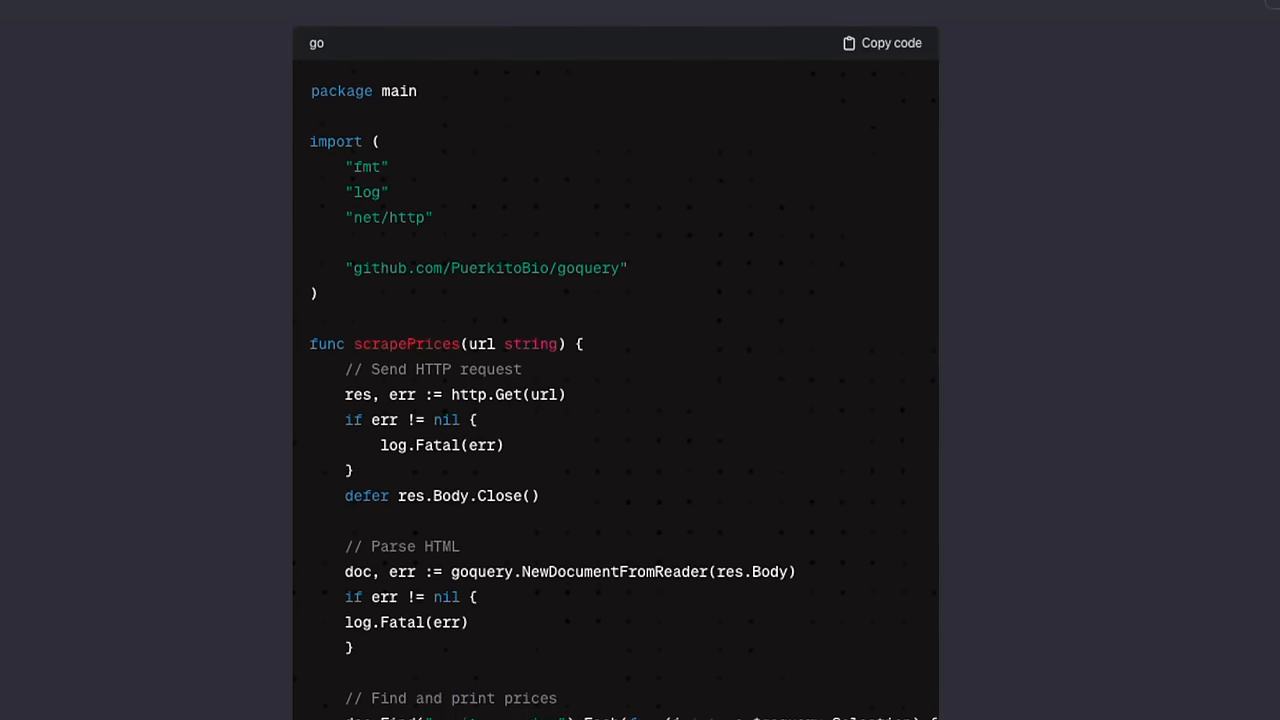
pyautogui.moveTo(688, 502)
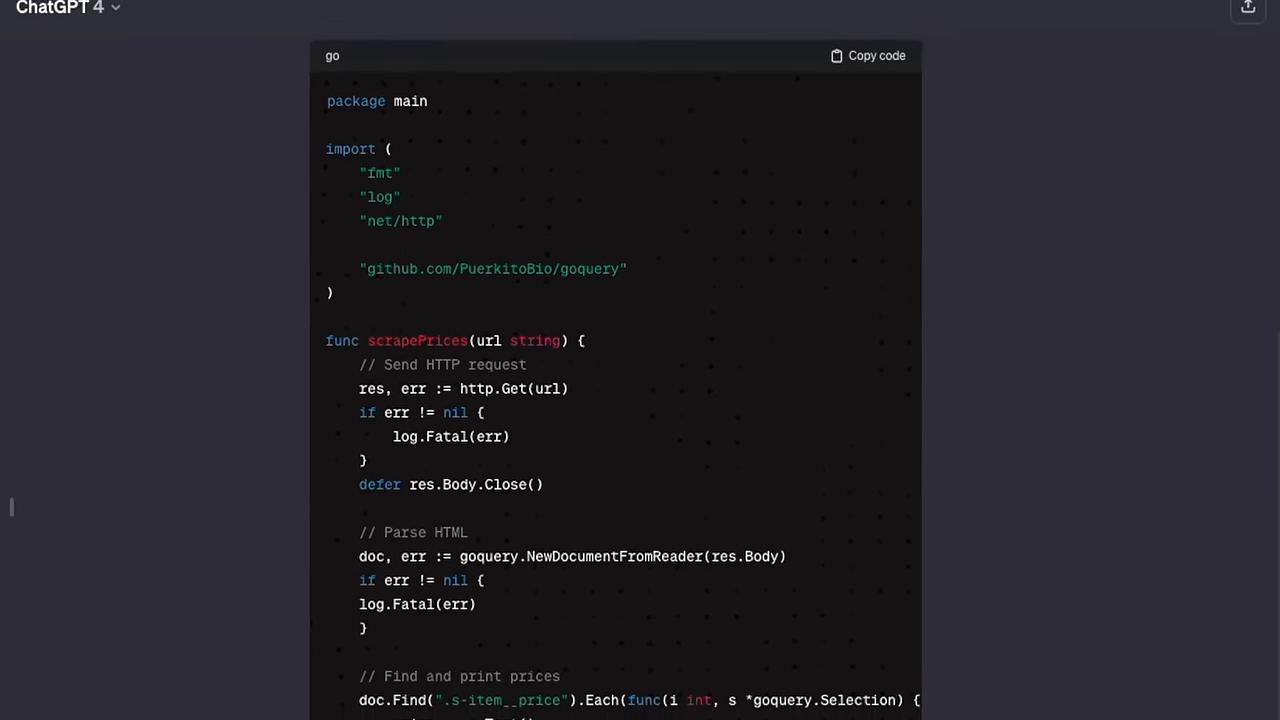
pyautogui.scroll(-3)
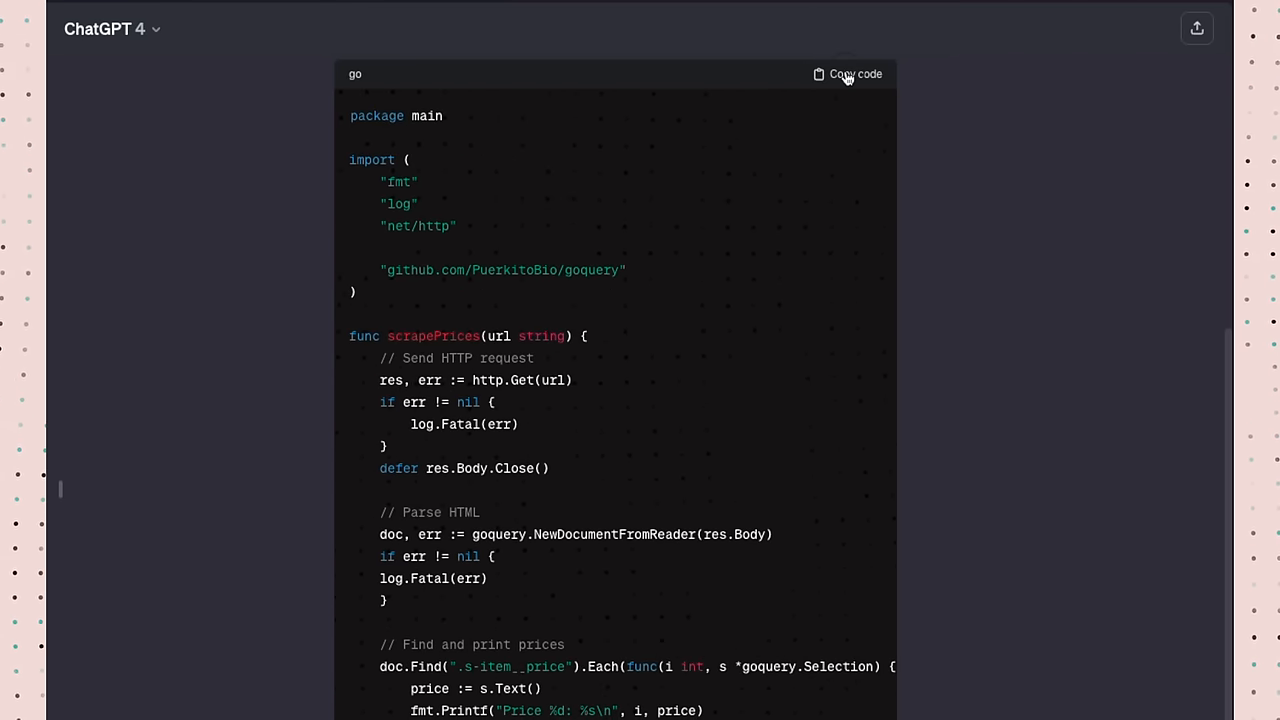
pyautogui.click(847, 74)
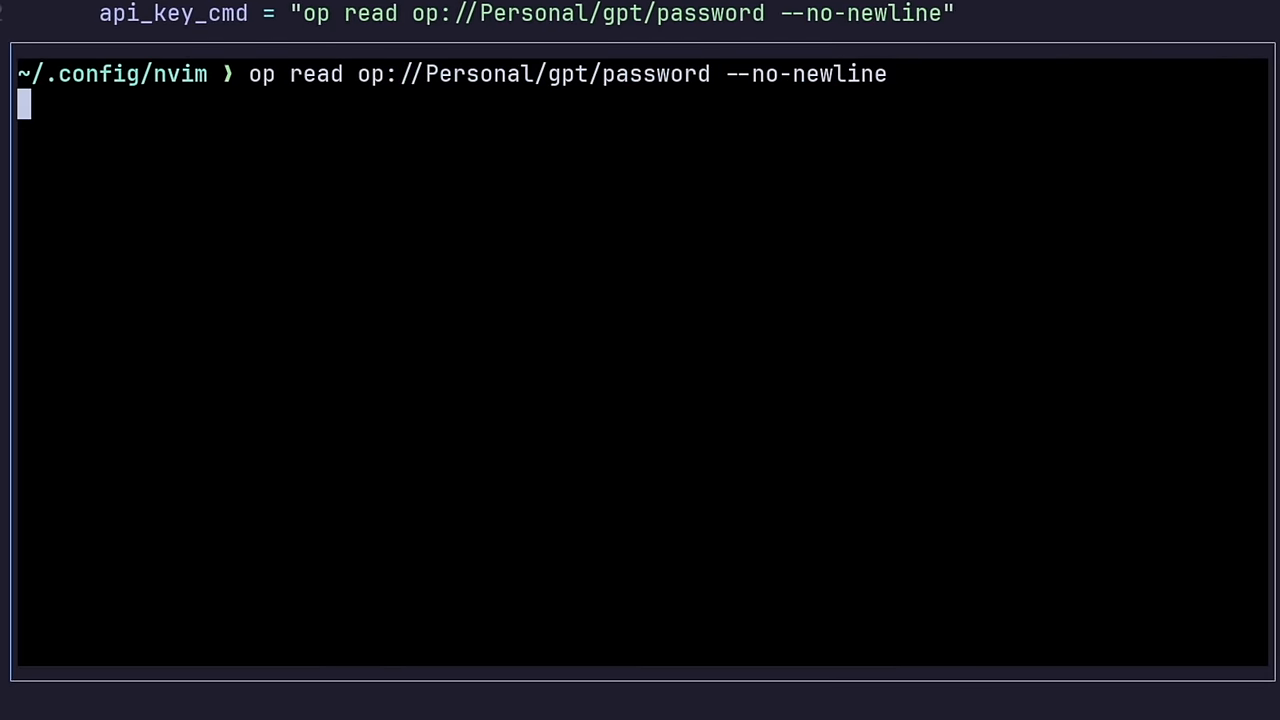
# Run 'op read op://Personal/gpt/password --no-newline' in the Neovim terminal to fetch the key
pyautogui.press('Enter')
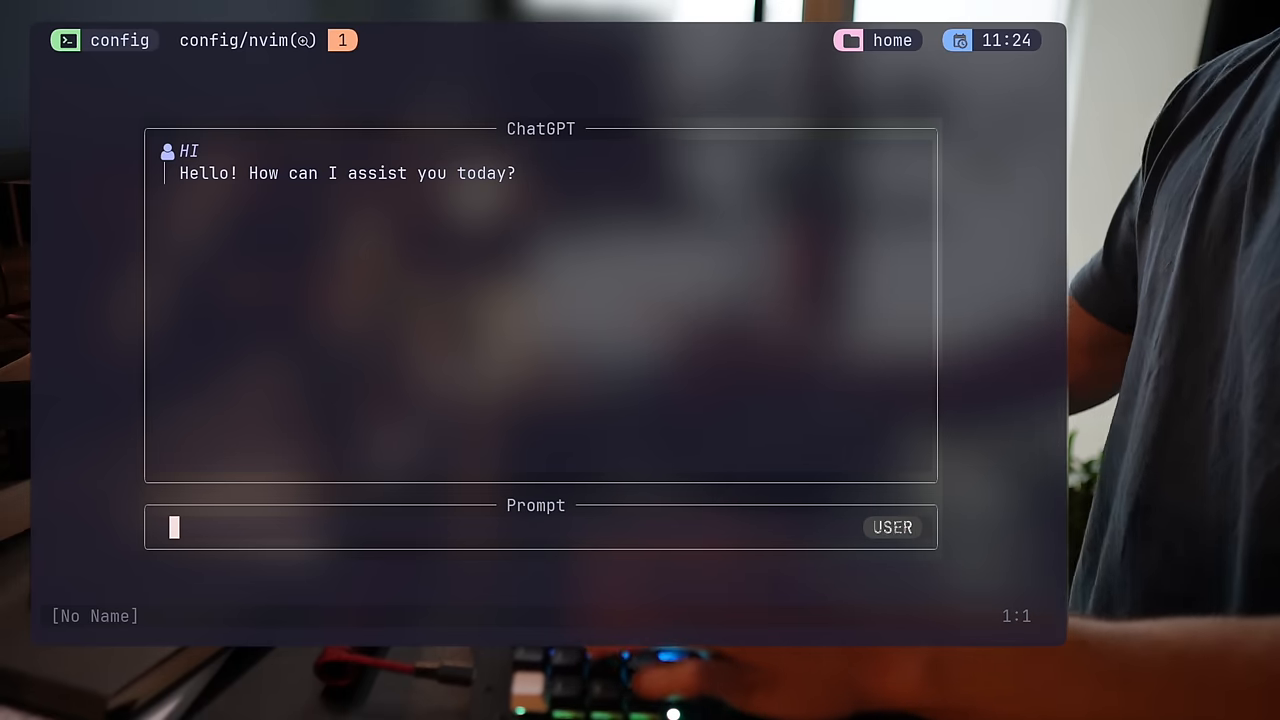
# Greet ChatGPT with 'HI', then begin typing a new 'Need some h…' request
pyautogui.write('Need')
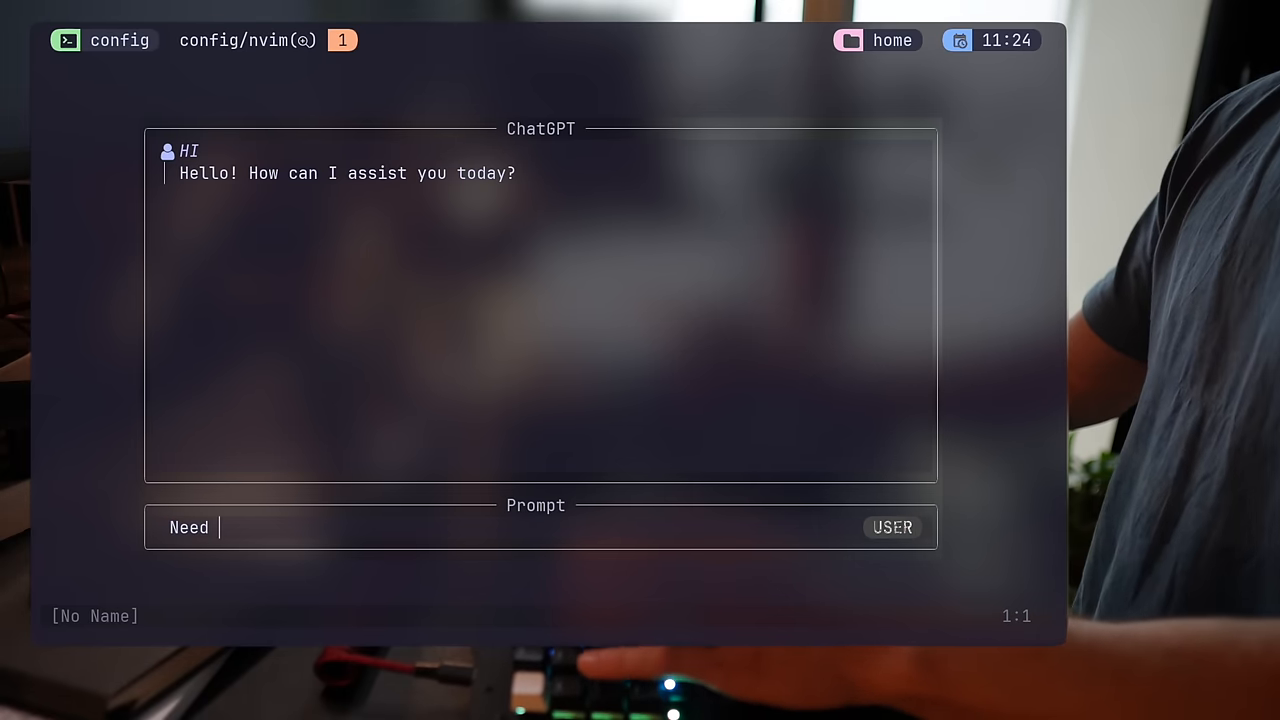
pyautogui.write('some h')
pyautogui.write('ChatGPT')
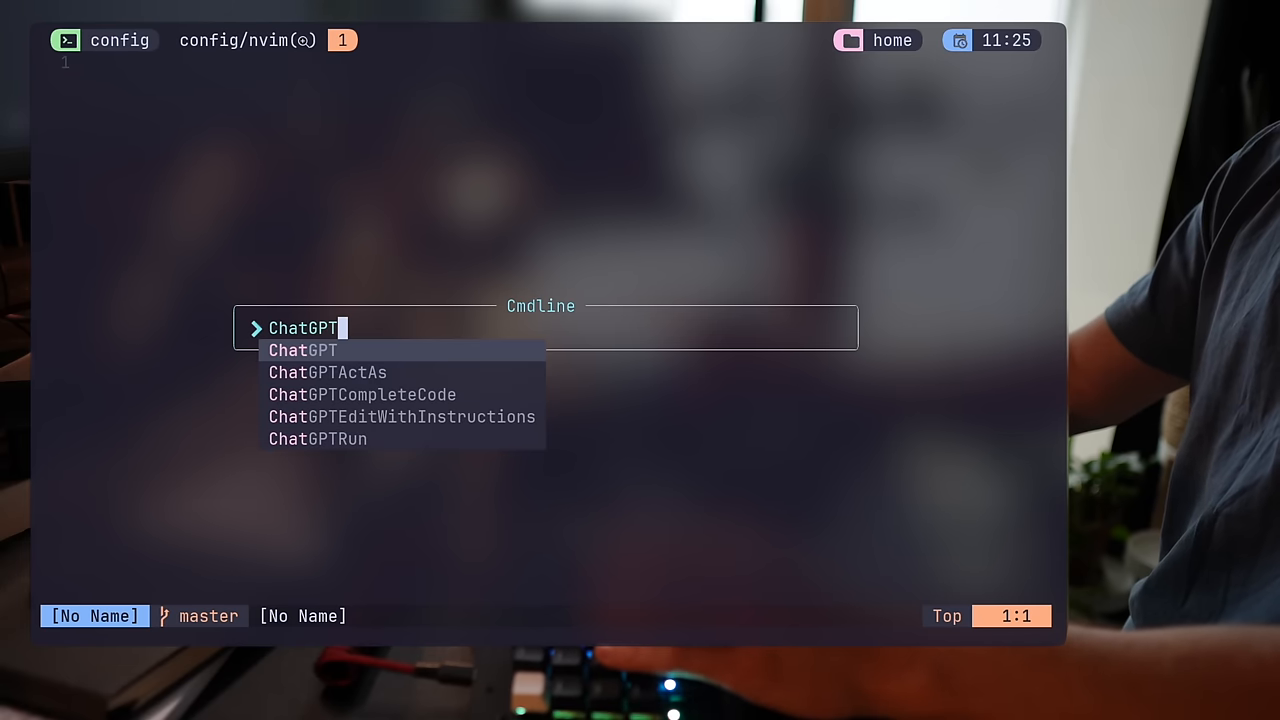
# Use ChatGPTActAs Password Generator to request a 20-character password with numbers and symbols
pyautogui.press('Tab')
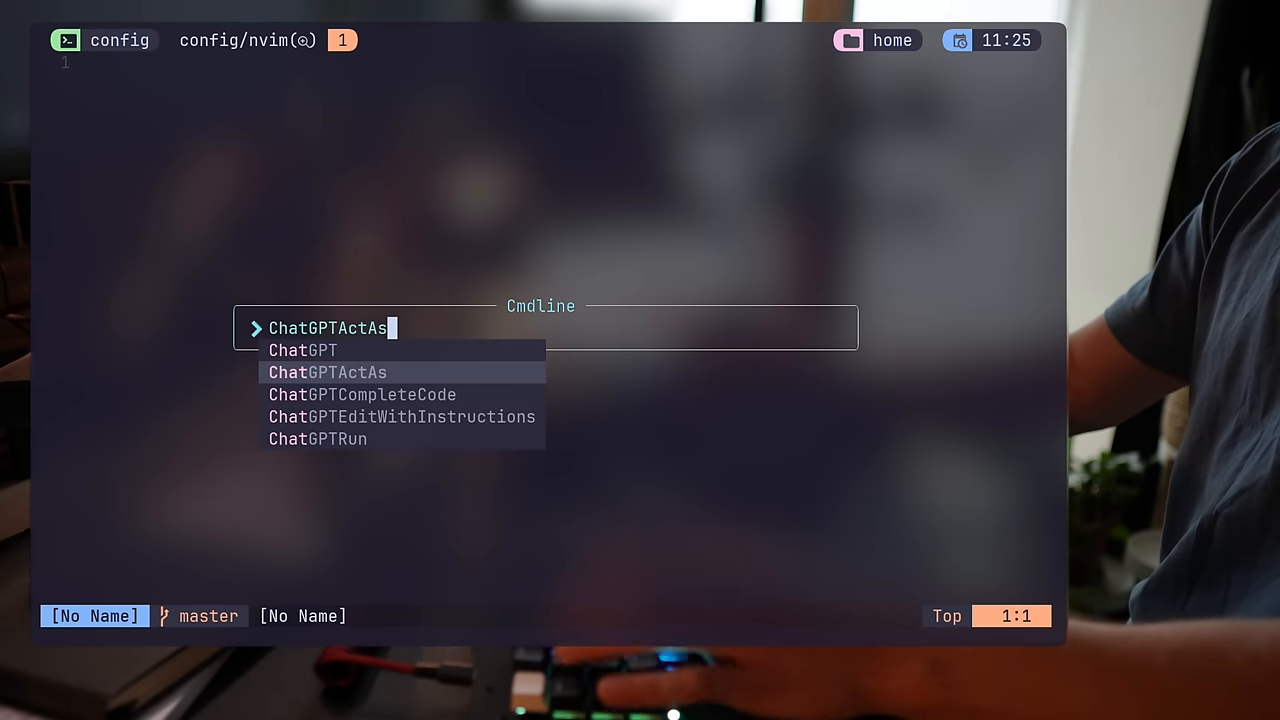
pyautogui.press('Enter')
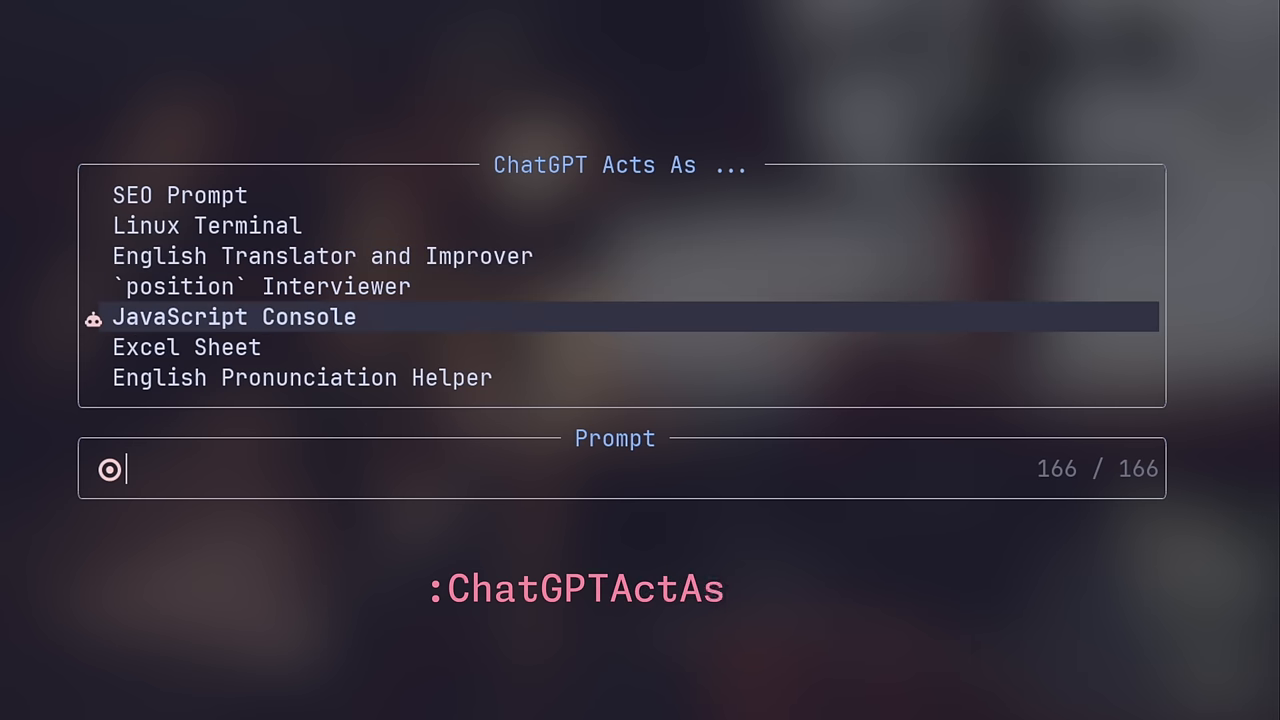
pyautogui.press('Down')
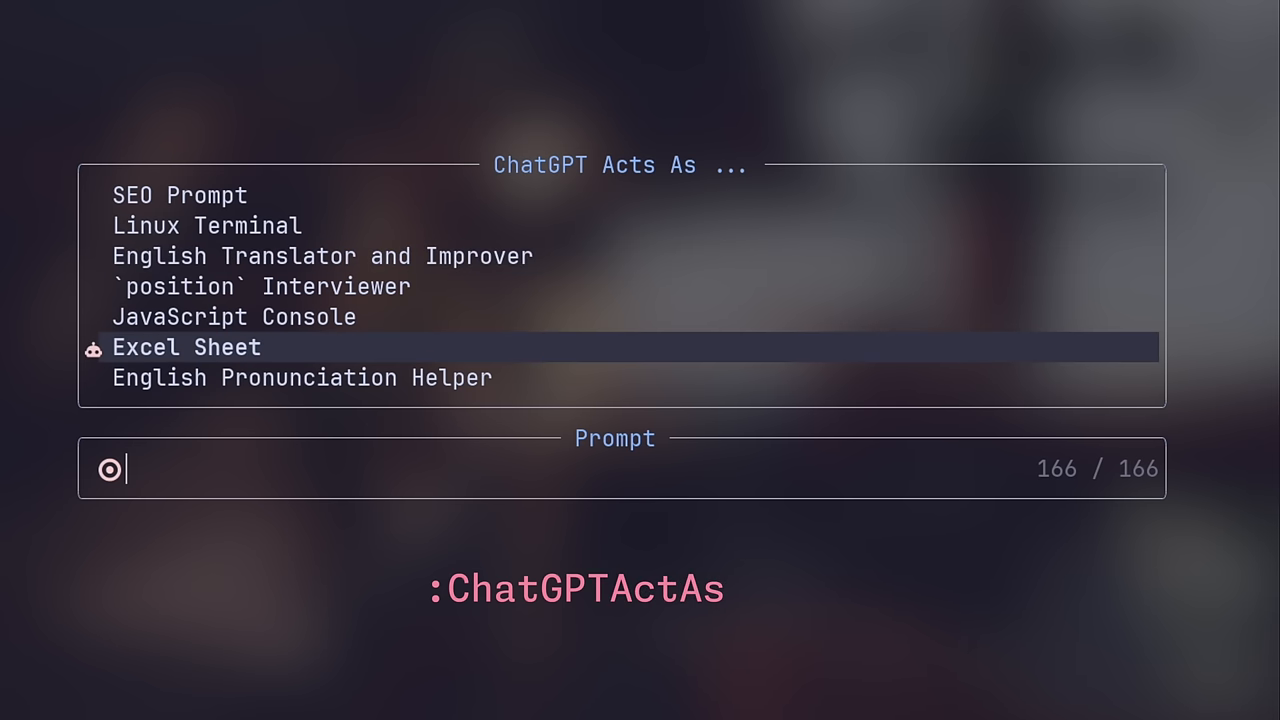
pyautogui.write('G')
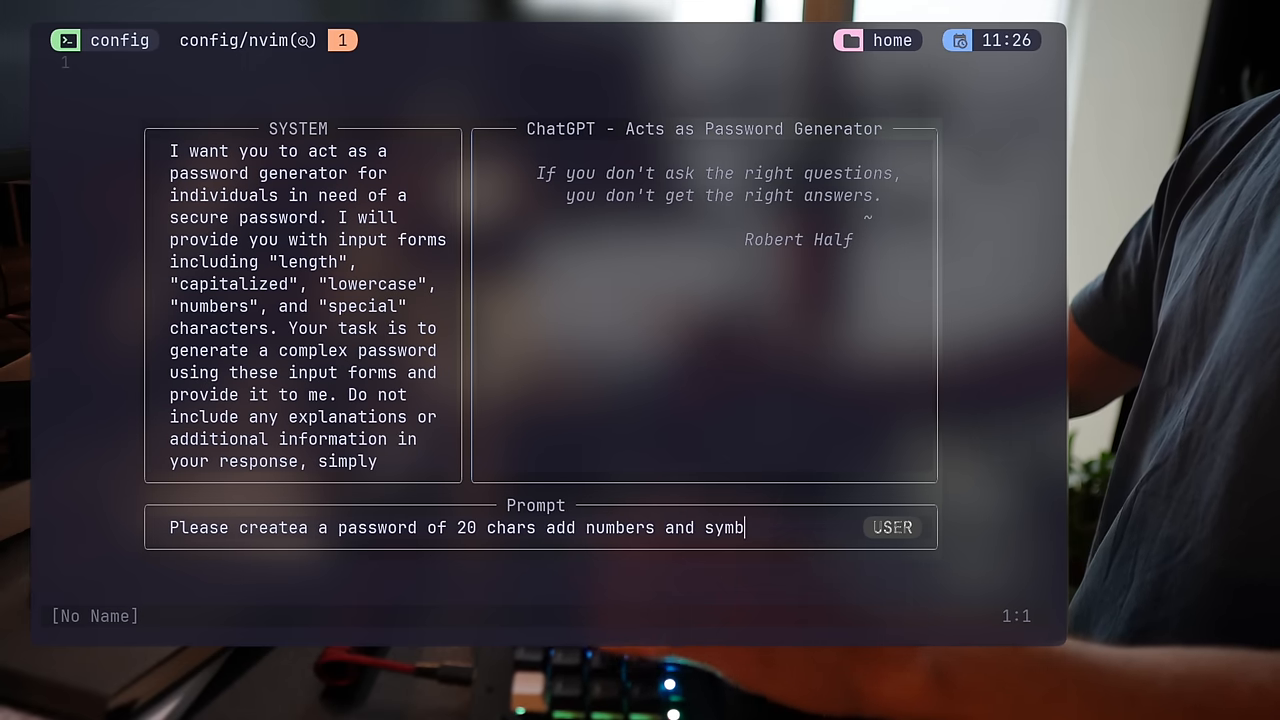
pyautogui.press('Enter')
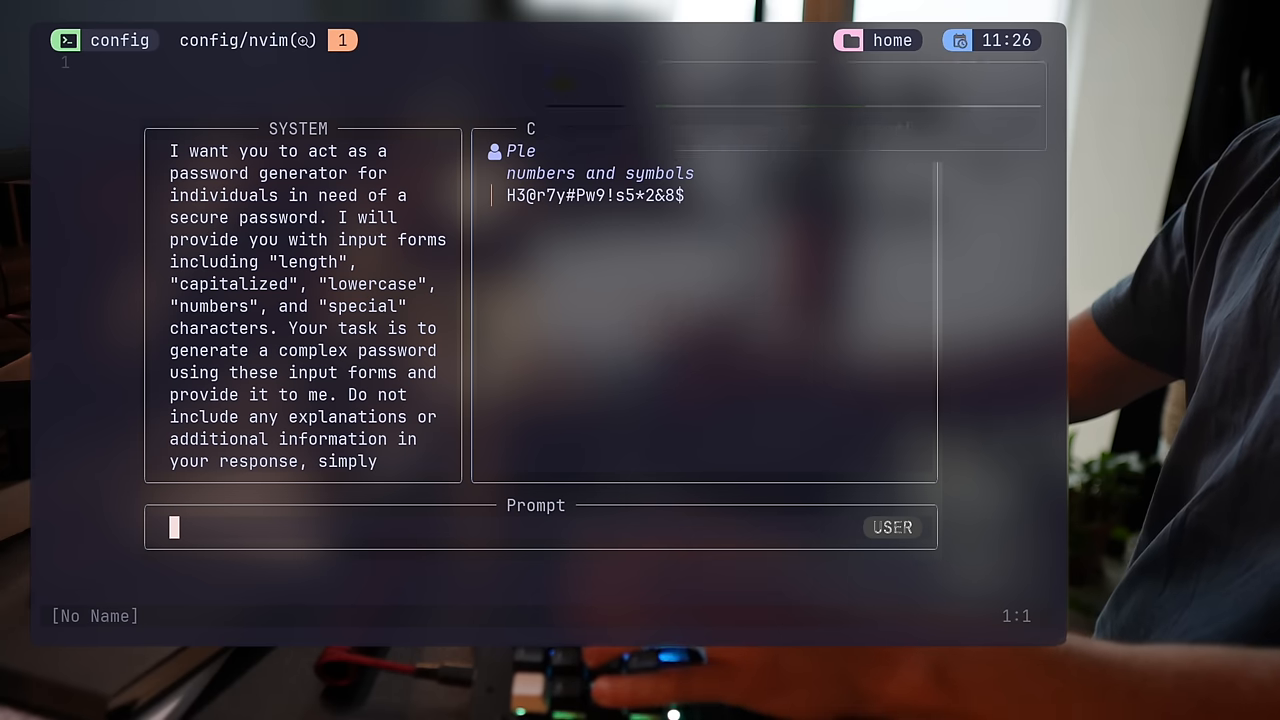
pyautogui.press('y')
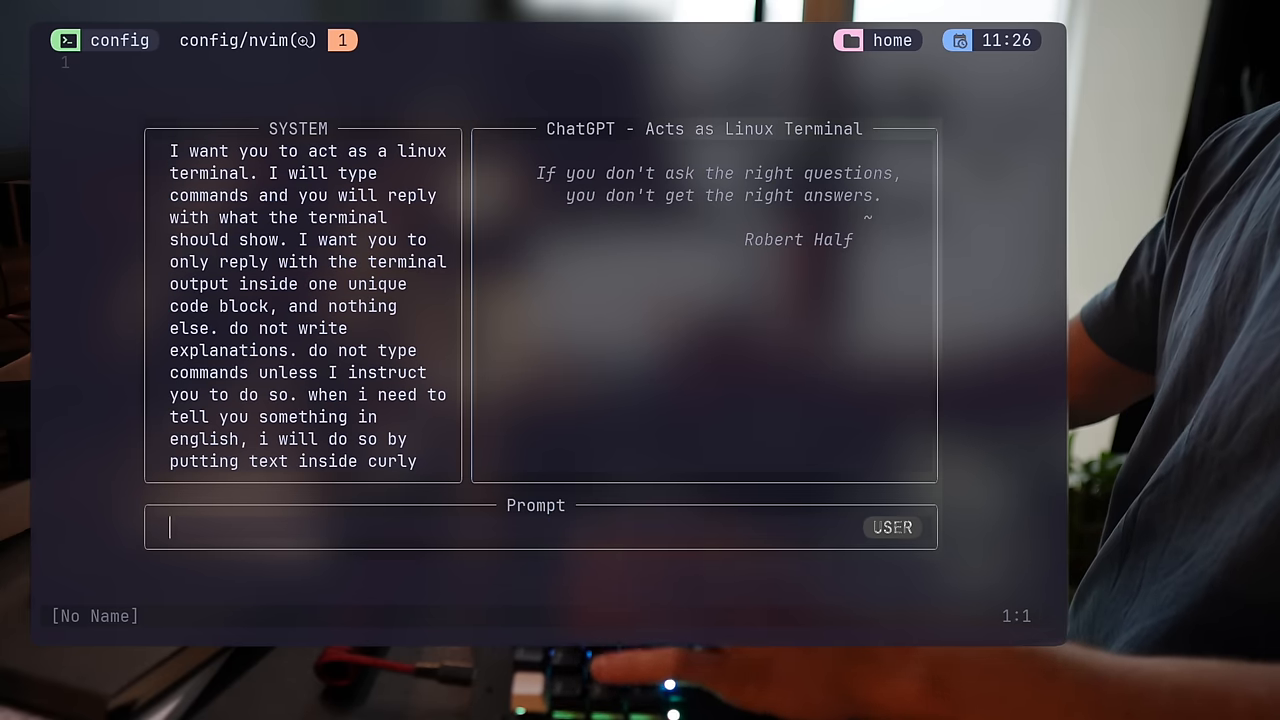
# Send echo, whoami and sudo whoami commands to the ChatGPT Linux Terminal persona
pyautogui.write('echo')
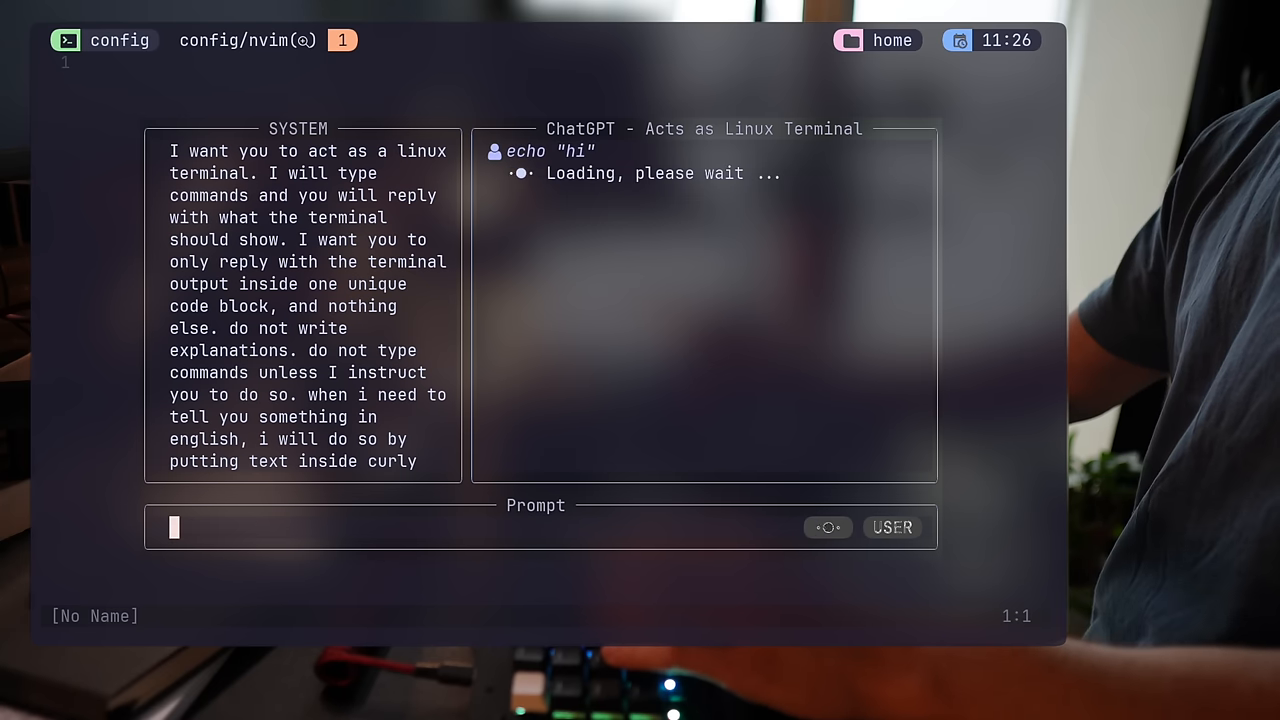
pyautogui.write('who')
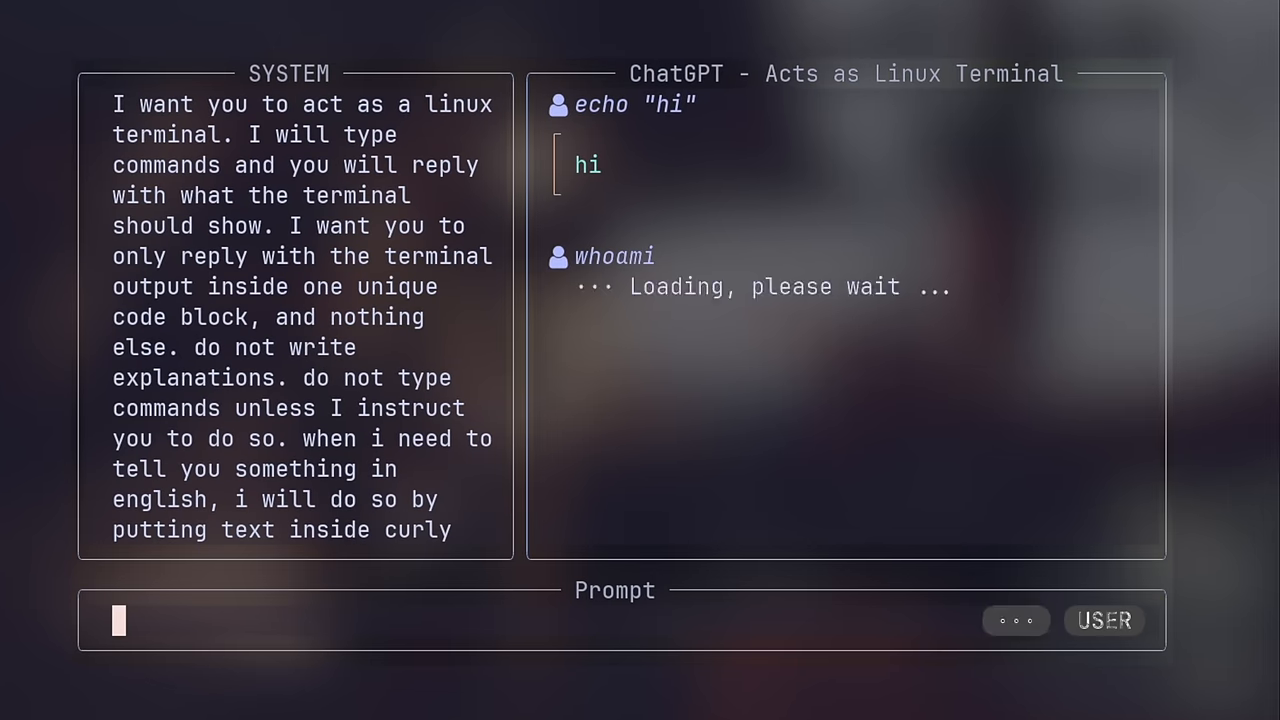
pyautogui.write('sudo who')
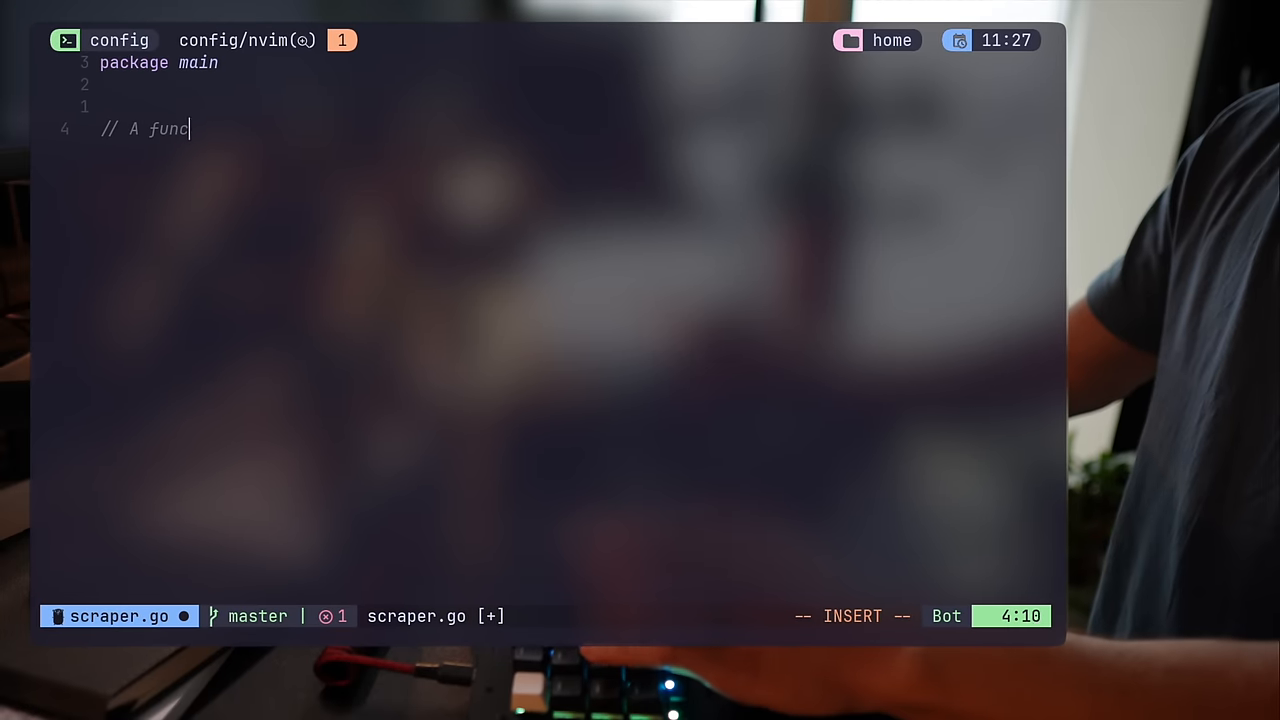
# Type the goquery cnn.com headline-scraping comment in scraper.go, then list ChatGPT commands
pyautogui.write('tion that scrapes cnn.com for its main headline')
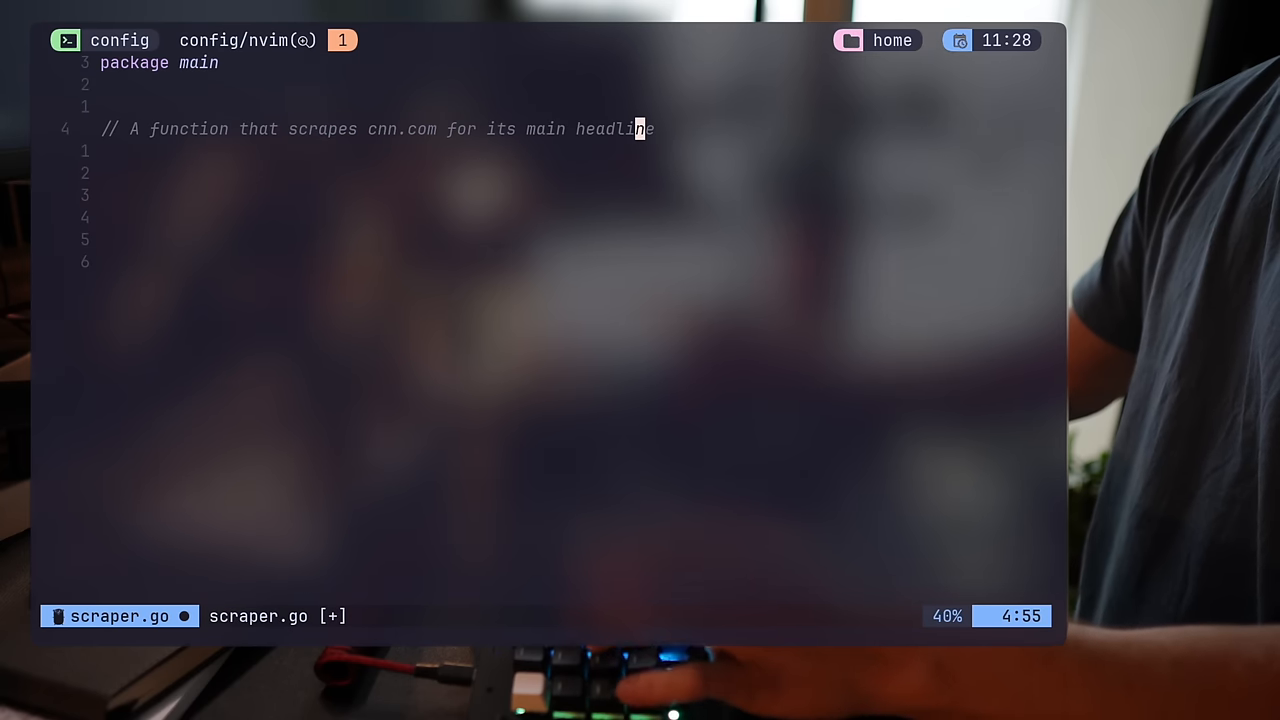
pyautogui.write('and prints it')
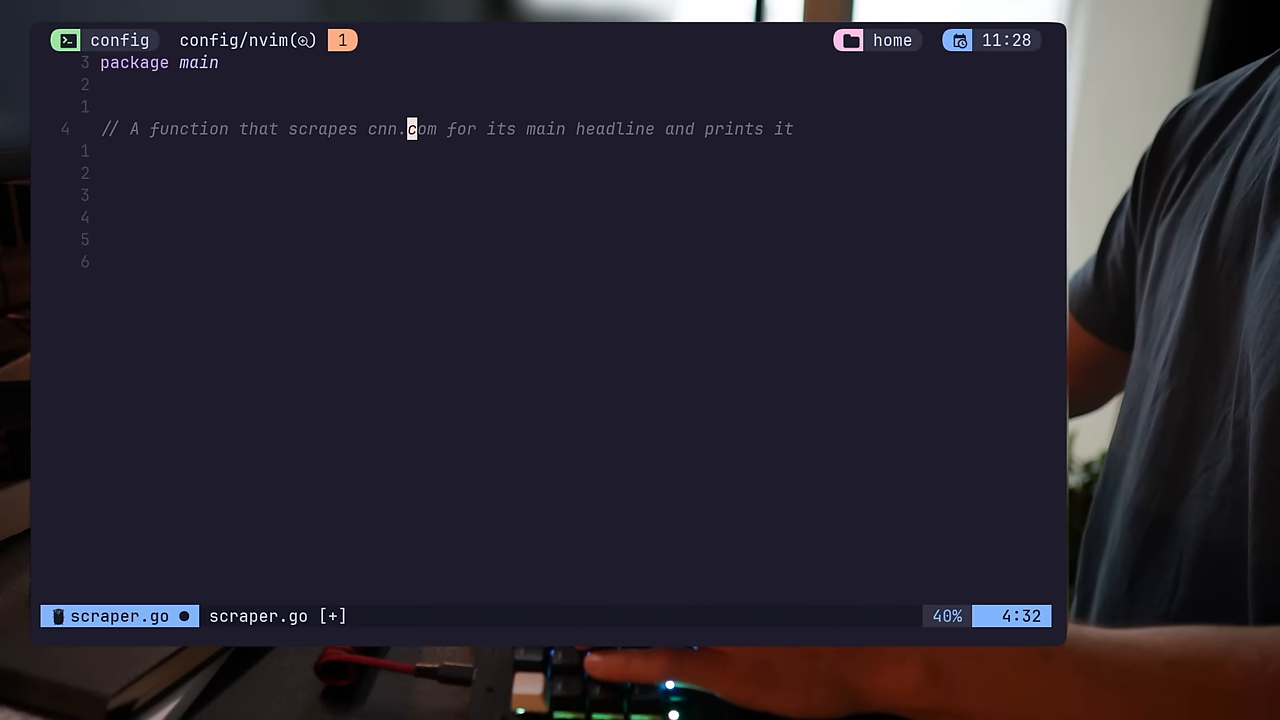
pyautogui.write('using goquery')
pyautogui.write('Chat')
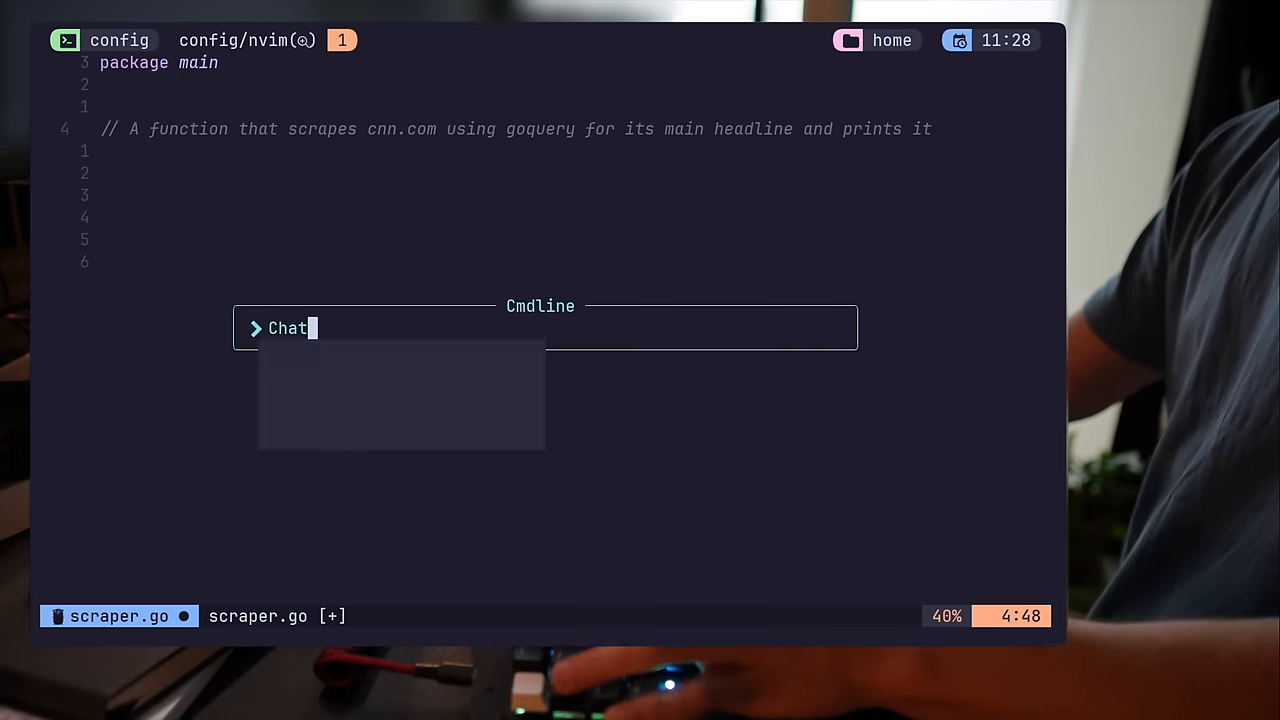
pyautogui.press('Enter')
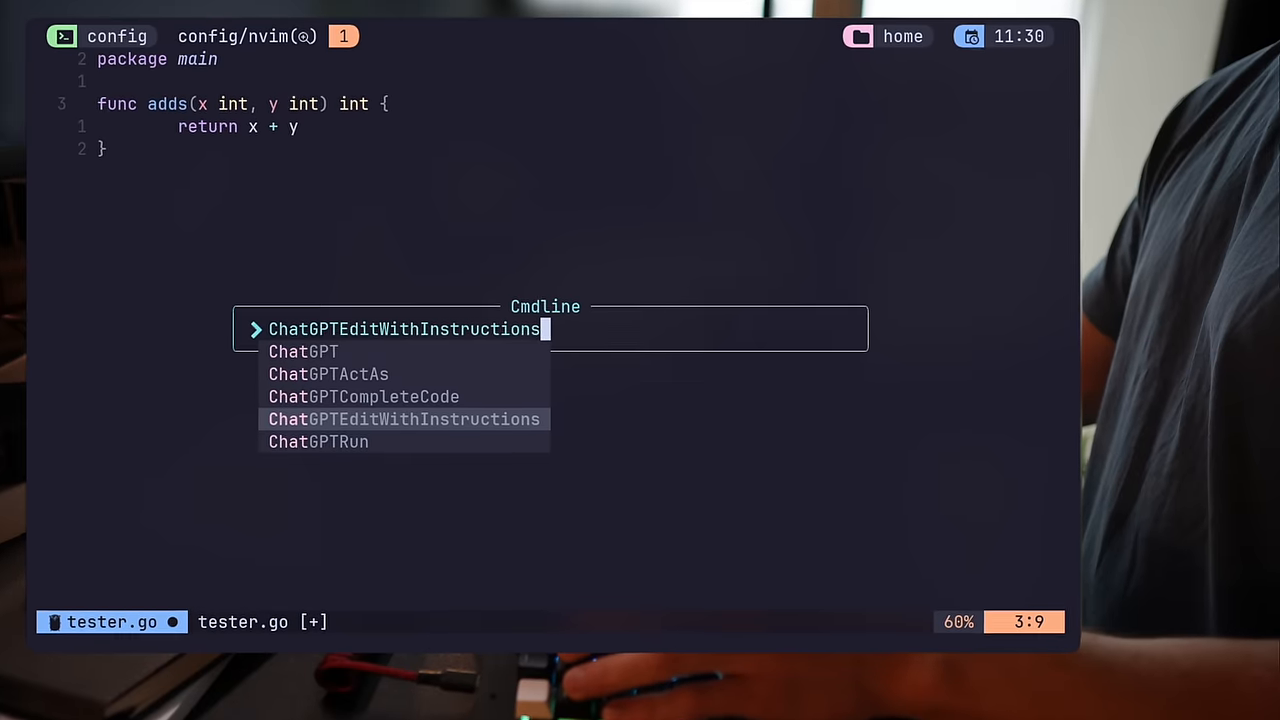
# Run ChatGPTEditWithInstructions with 'please add comments explaining' on the adds function
pyautogui.press('Enter')
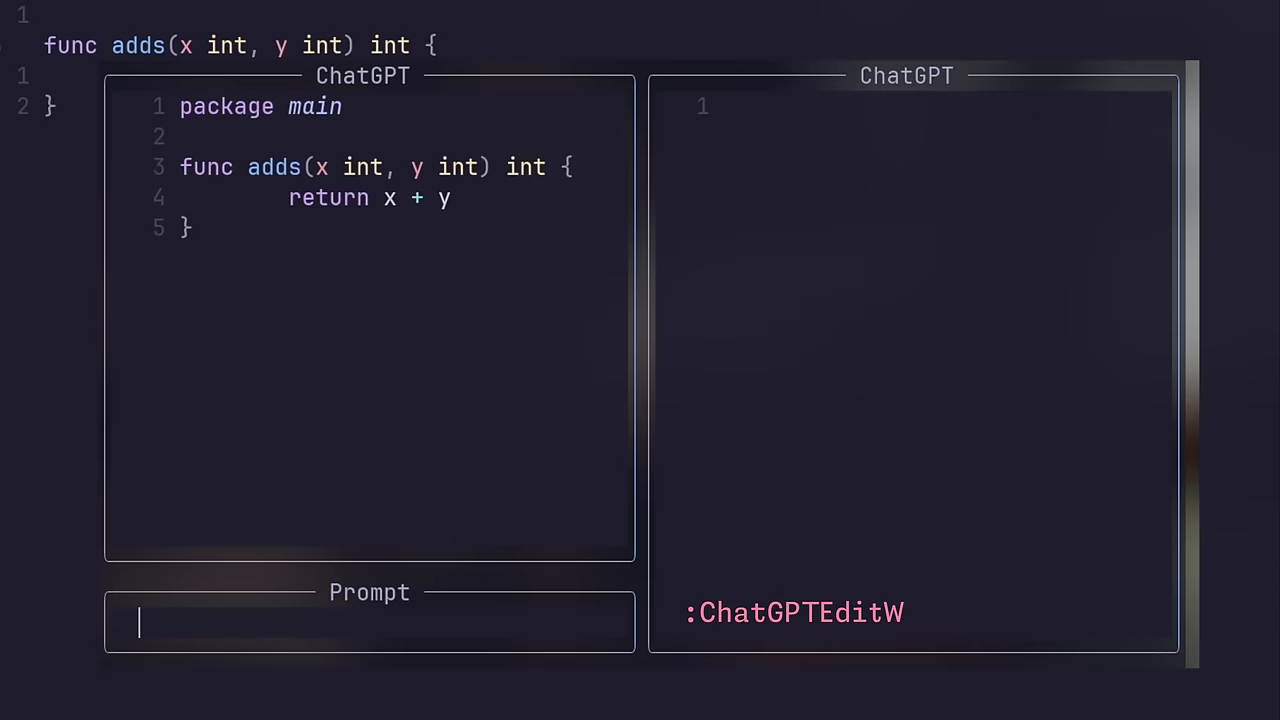
pyautogui.write('please add comments')
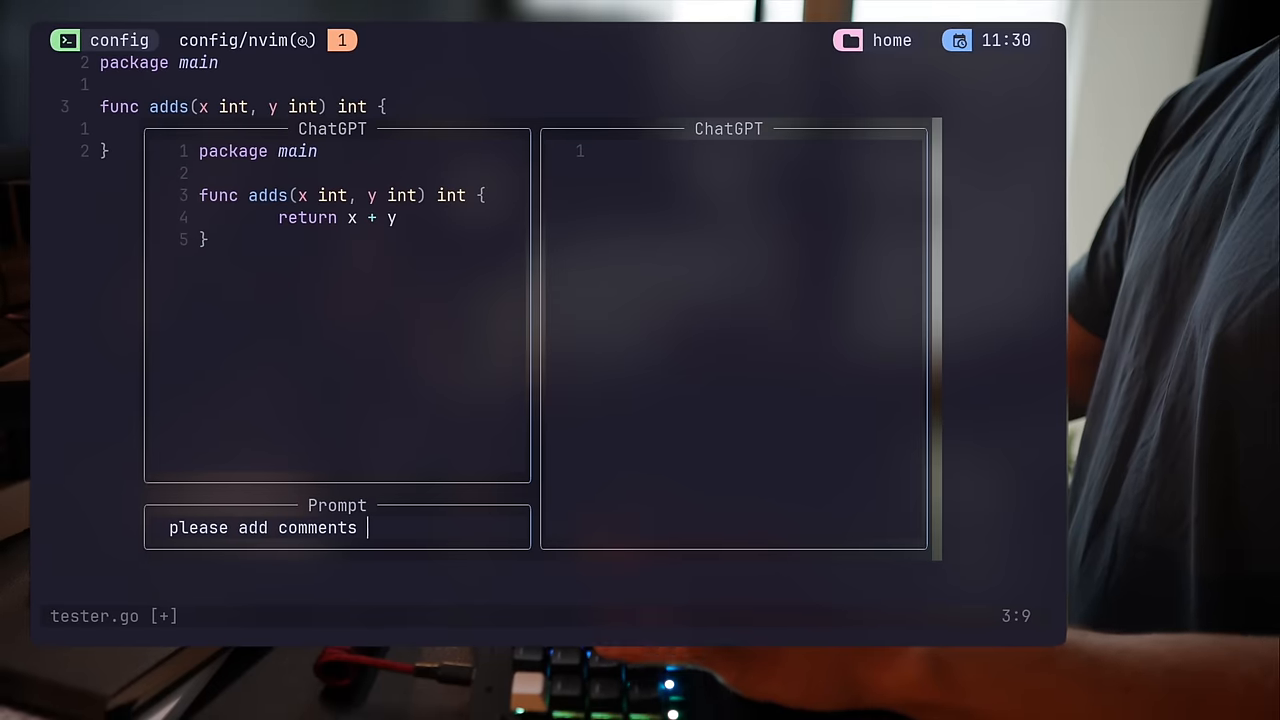
pyautogui.write('explaining')
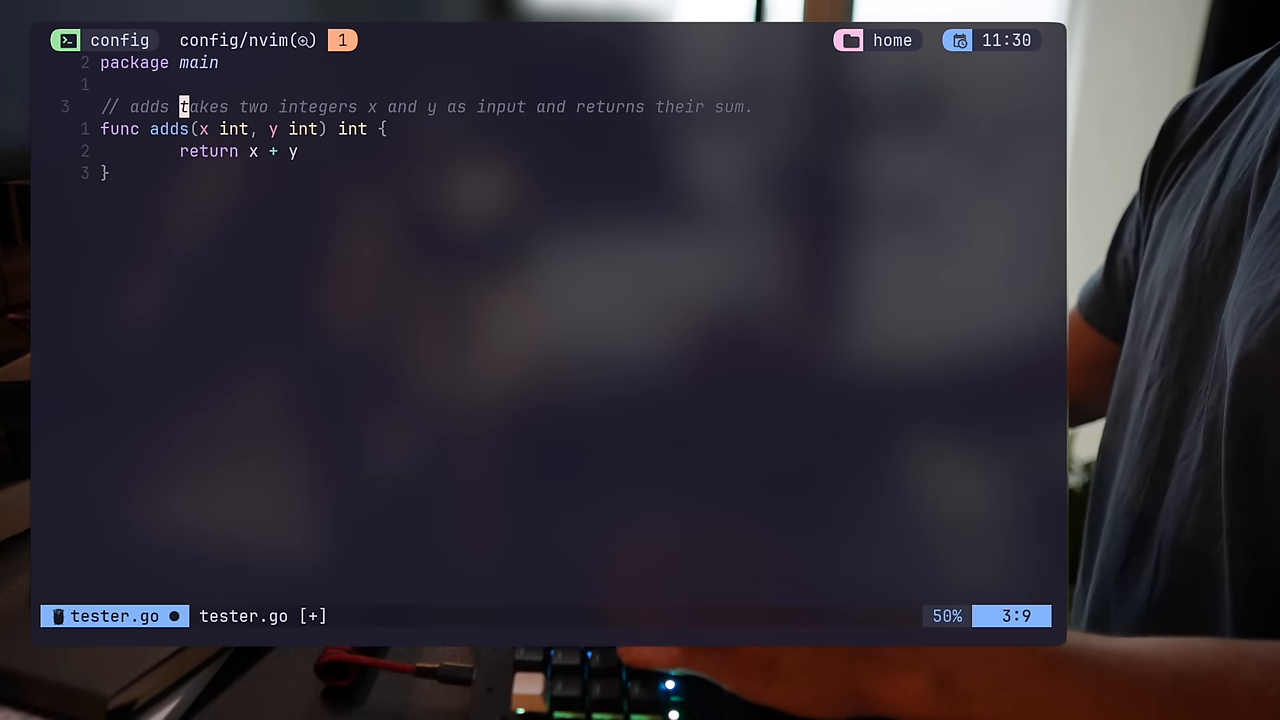
# Run ChatGPTRun fix_bugs on the adds function in tester.go
pyautogui.press(':')
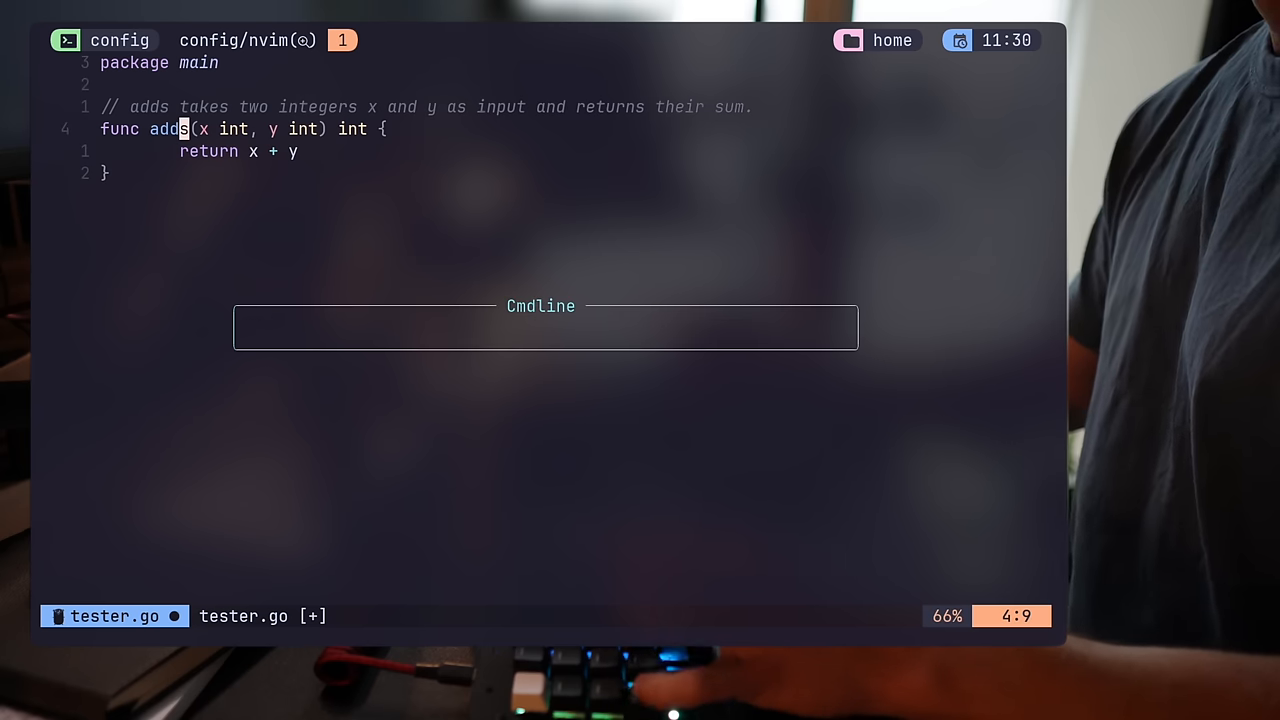
pyautogui.write('ChatGPTCompleteCode')
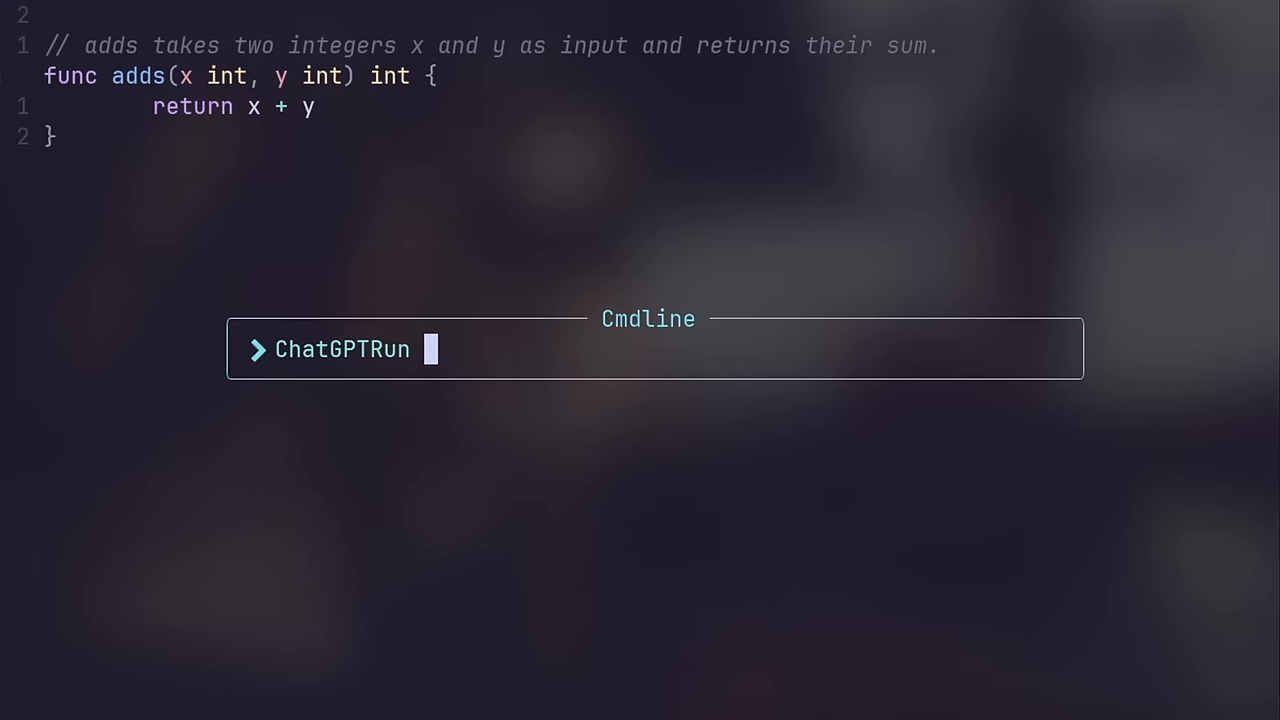
pyautogui.write('add_tests')
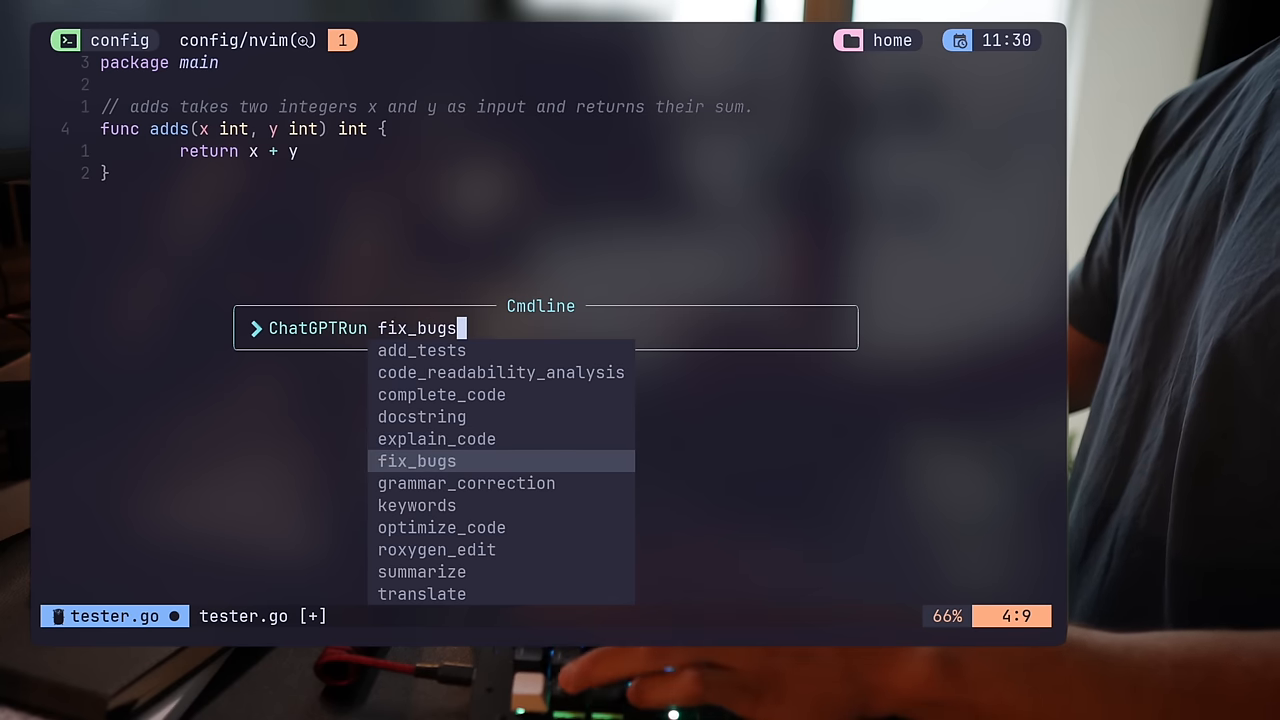
pyautogui.press('Enter')
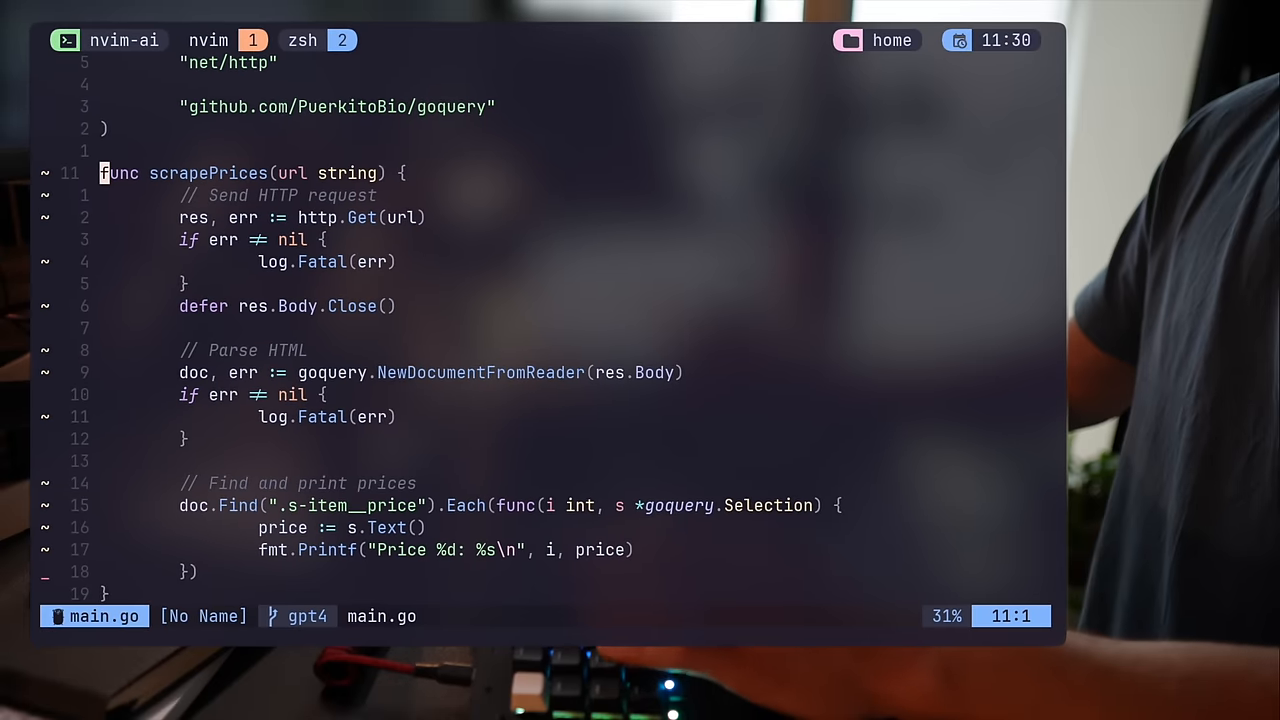
# View main.go's goquery scrapePrices function in the nvim-ai tmux session
pyautogui.press('v')
pyautogui.write('ChatGPTRun add_tests')
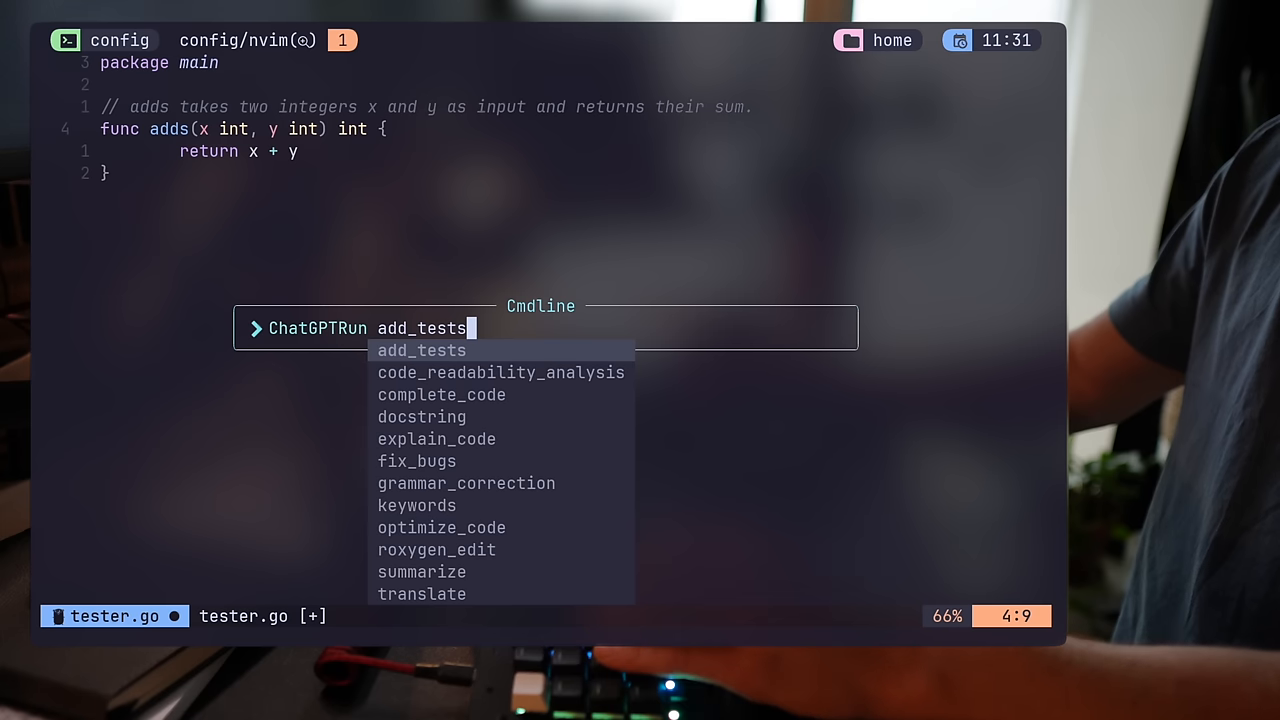
# Generate TestAdds via ChatGPTRun add_tests and yank its three-case test code
pyautogui.press('Enter')
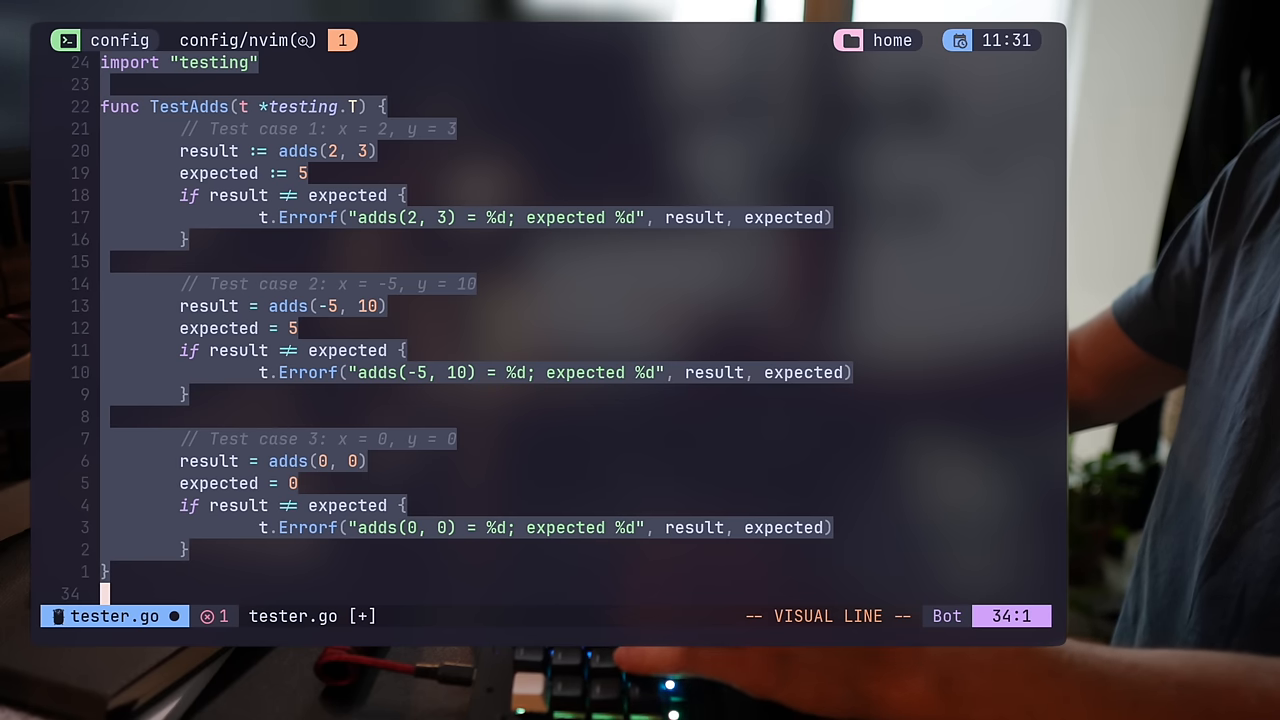
pyautogui.press('Escape')
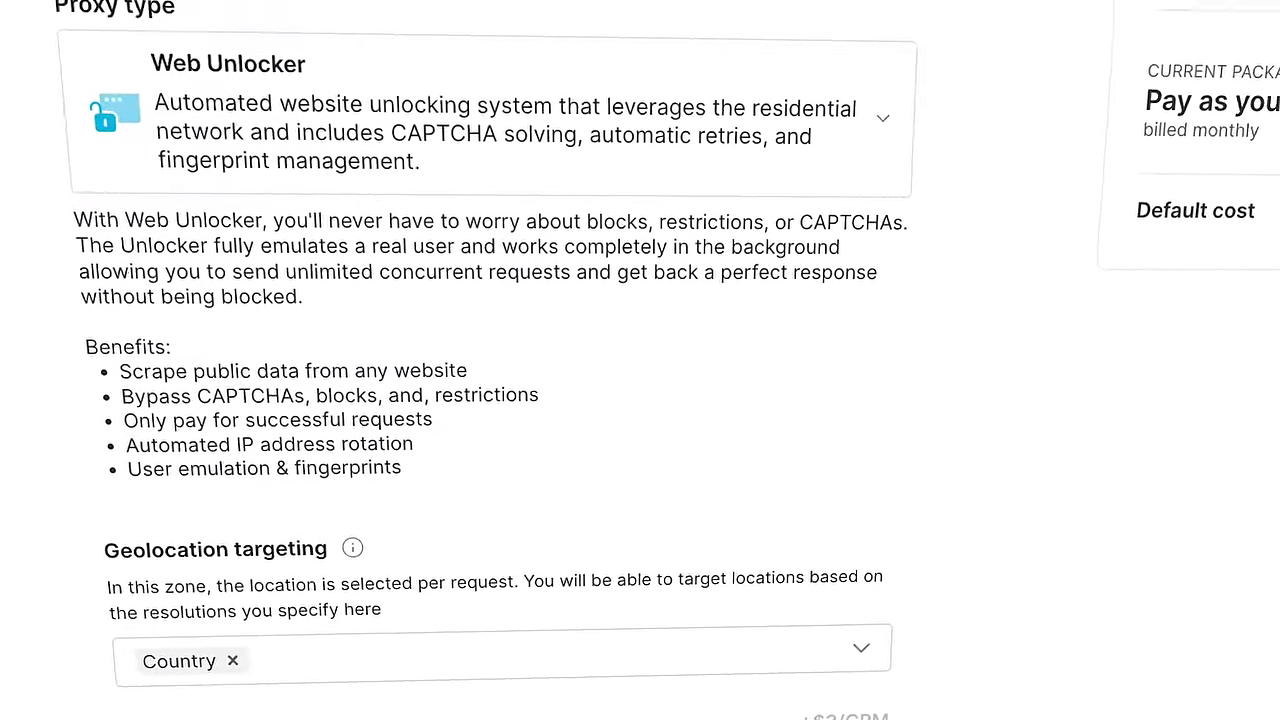
# Open Bright Data's Dashboard and scroll to the 6.92KB Web Unlocker bandwidth chart
pyautogui.click(149, 38)
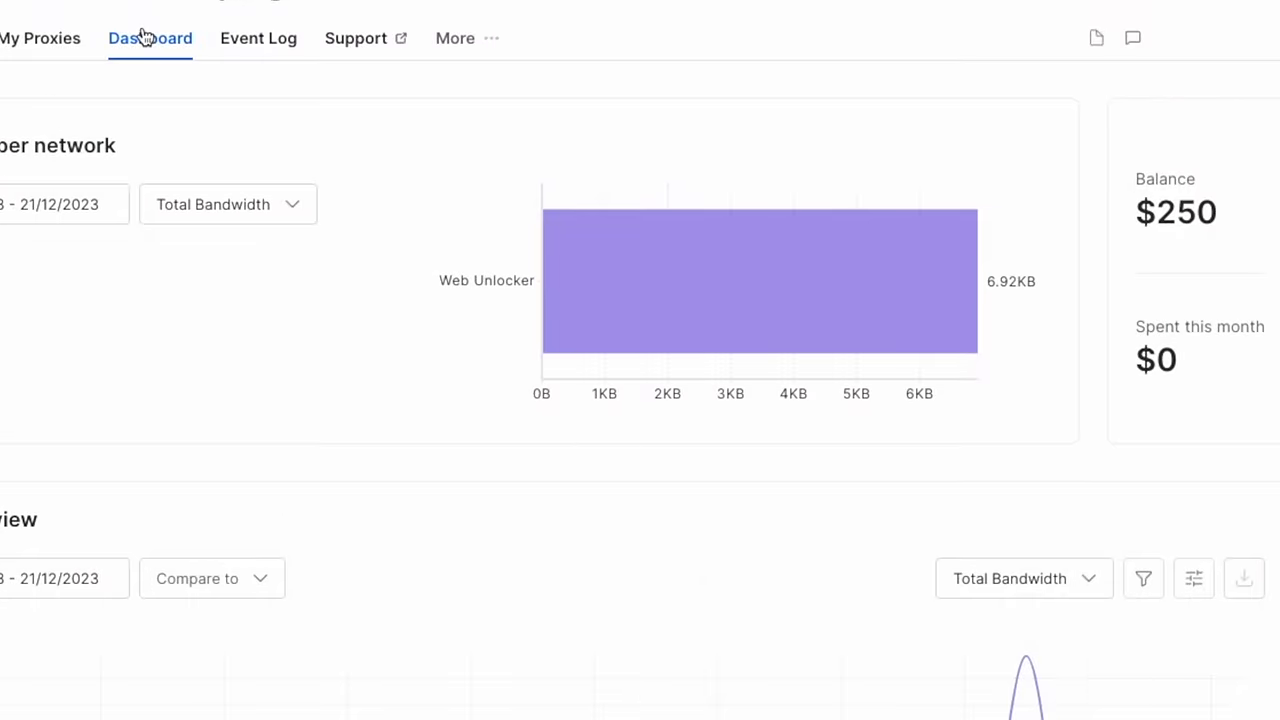
pyautogui.scroll(-3)
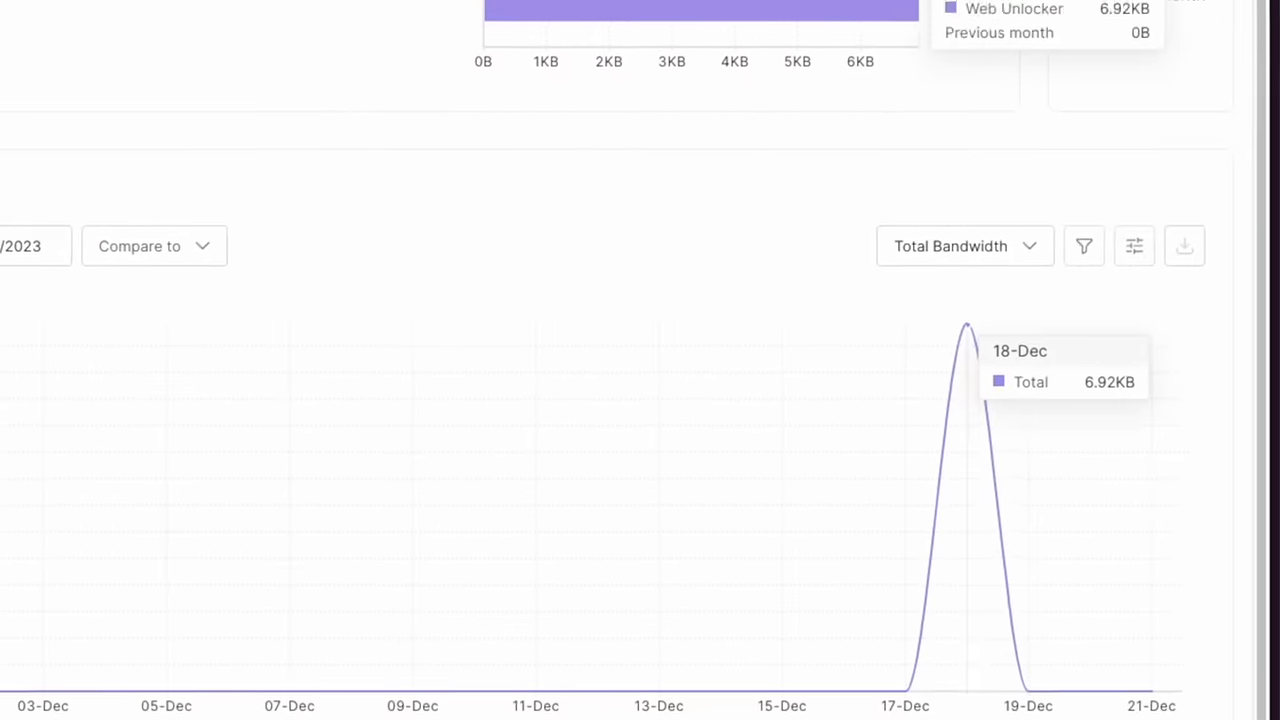